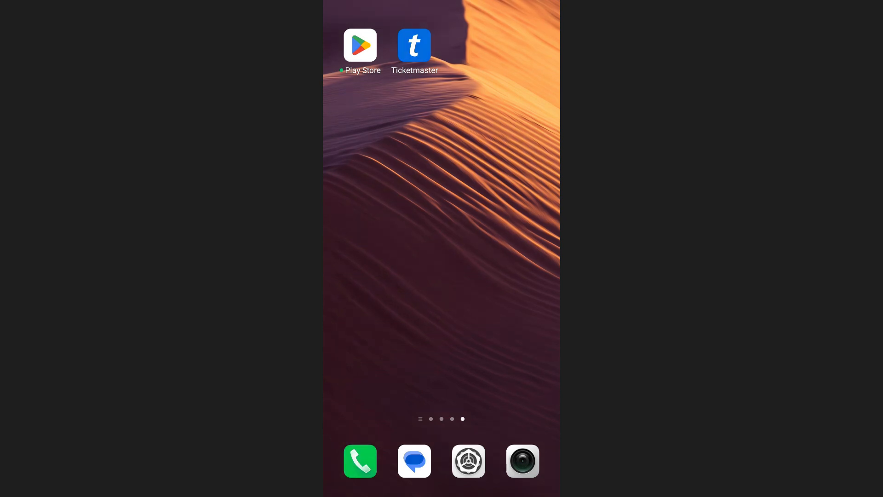
# Launch Ticketmaster to its Los Angeles event feed, then return to the home screen.
pyautogui.click(414, 45)
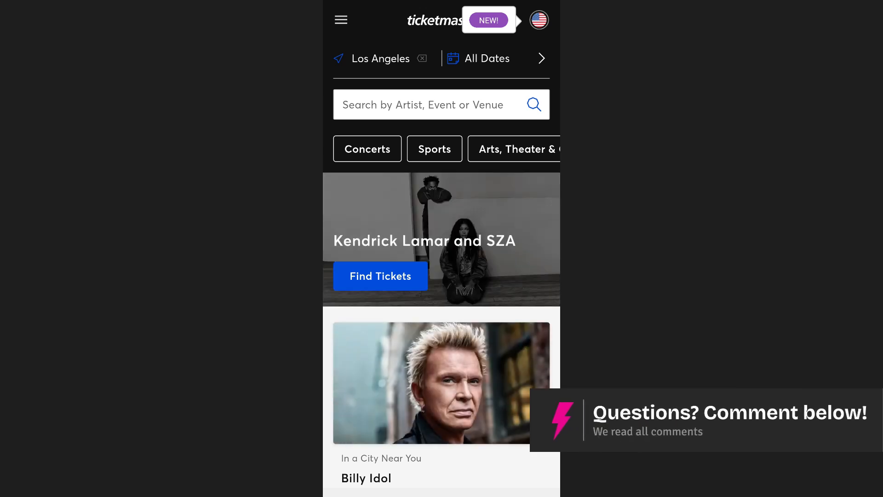
pyautogui.press('home')
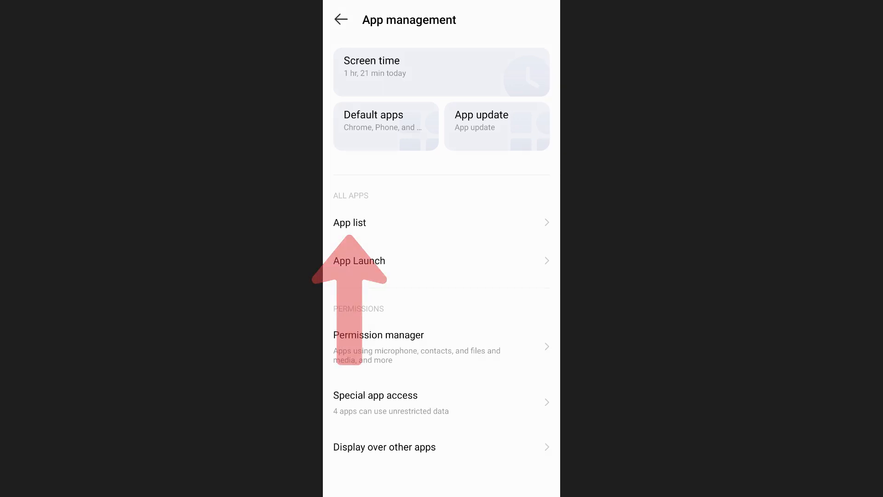
# Search the installed app list for 'ticket' to find Ticketmaster.
pyautogui.click(350, 222)
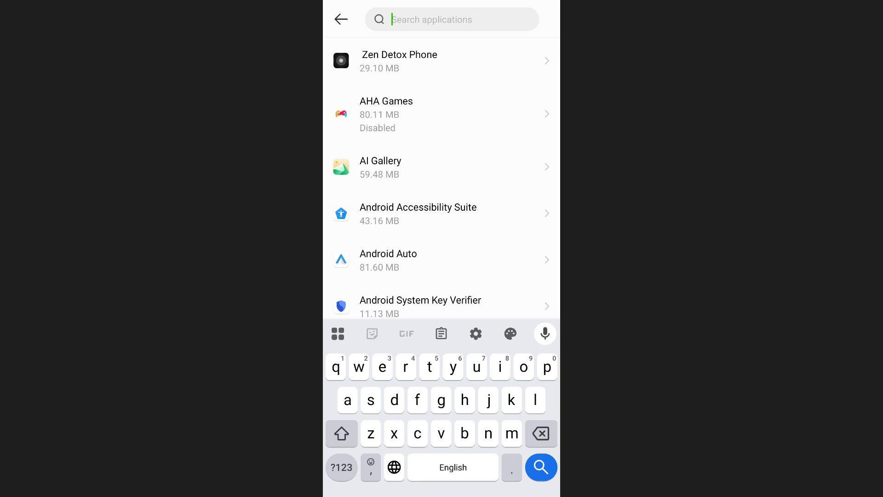
pyautogui.write('ticket')
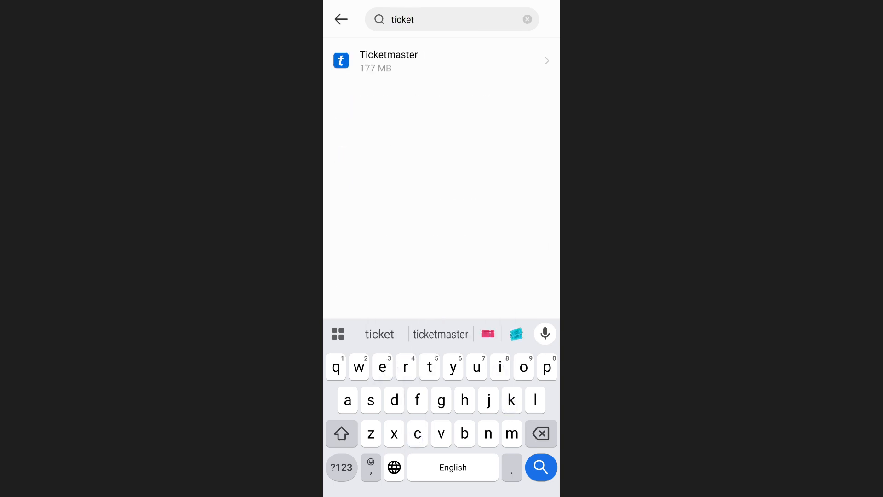
# Clear Ticketmaster's cache to 0 B and confirm deleting all its storage data.
pyautogui.click(388, 60)
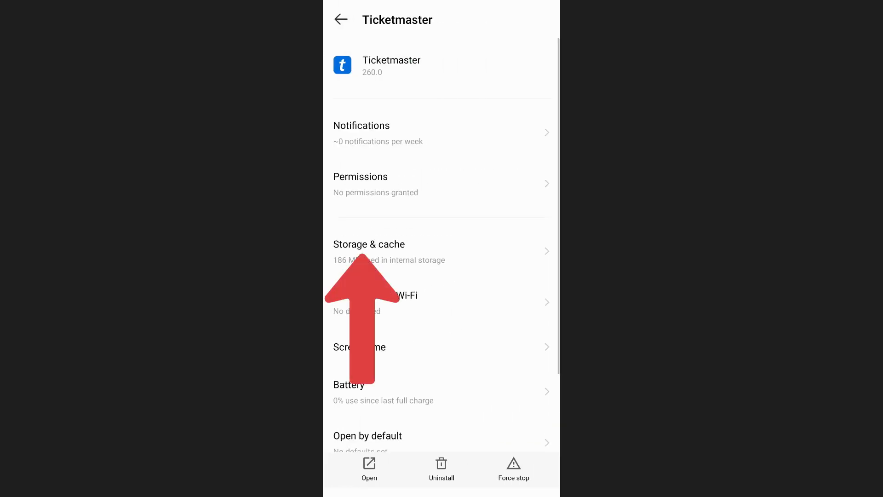
pyautogui.click(369, 250)
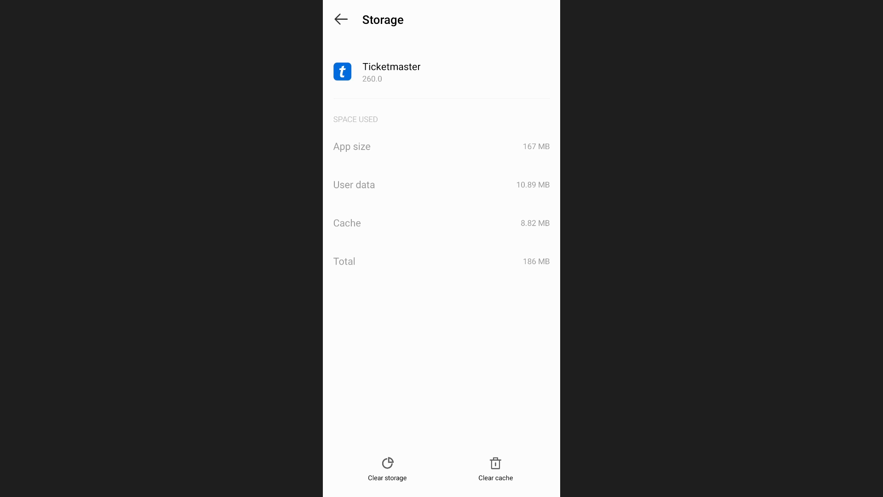
pyautogui.click(496, 467)
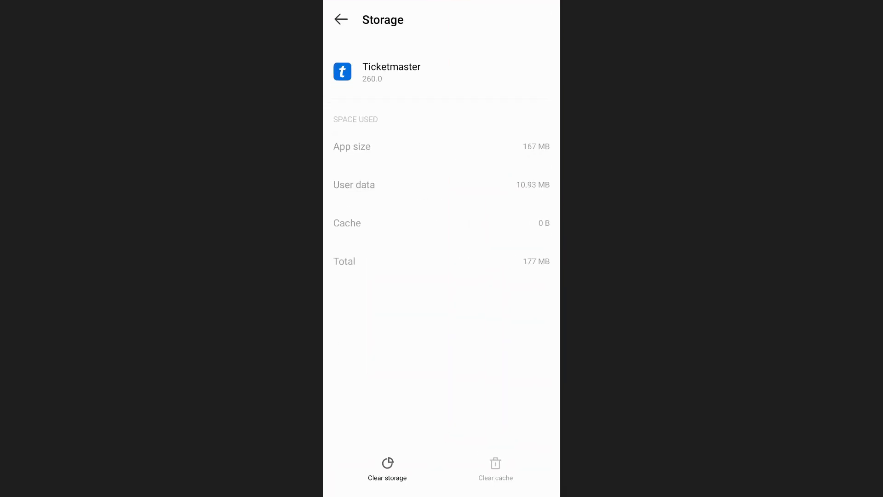
pyautogui.click(387, 477)
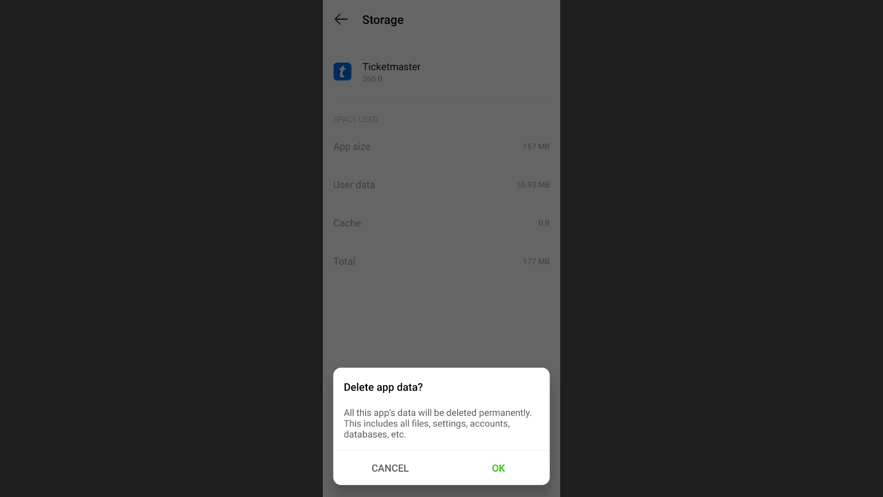
pyautogui.click(497, 467)
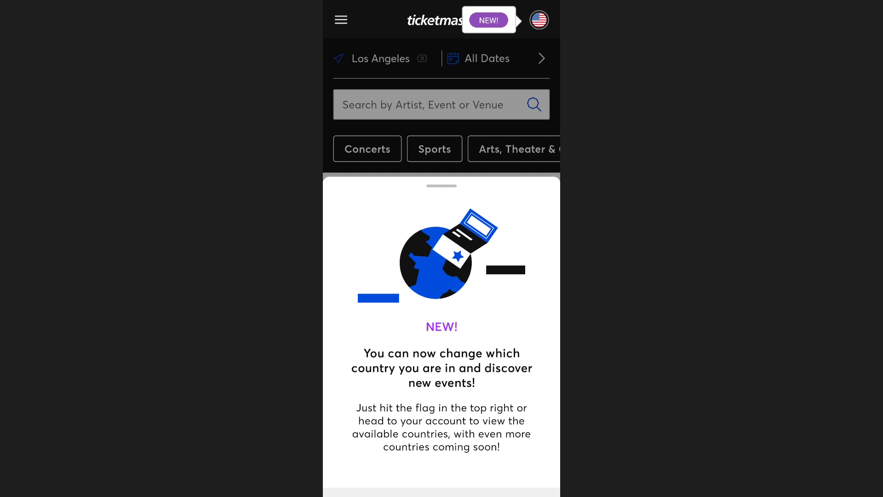